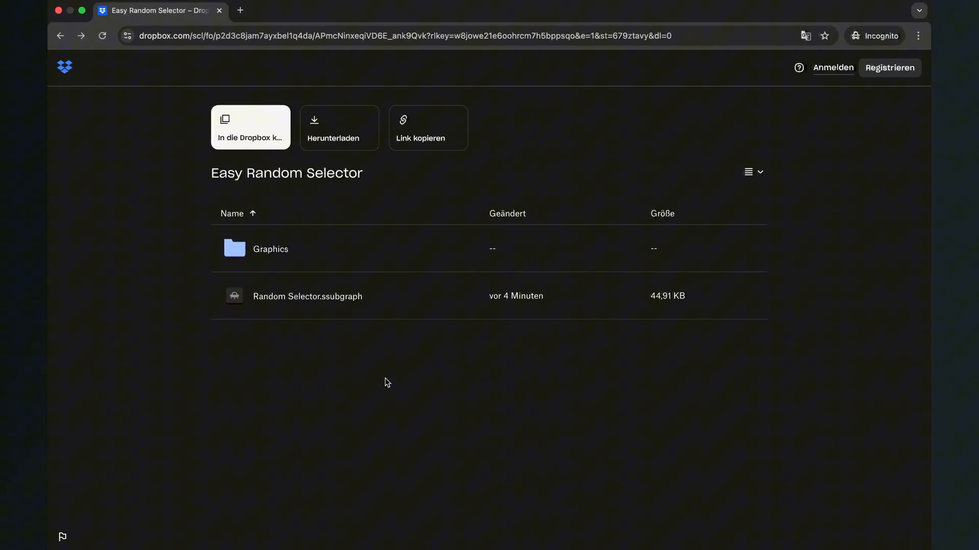
{"action": "mouse_move", "coordinate": [481, 205]}
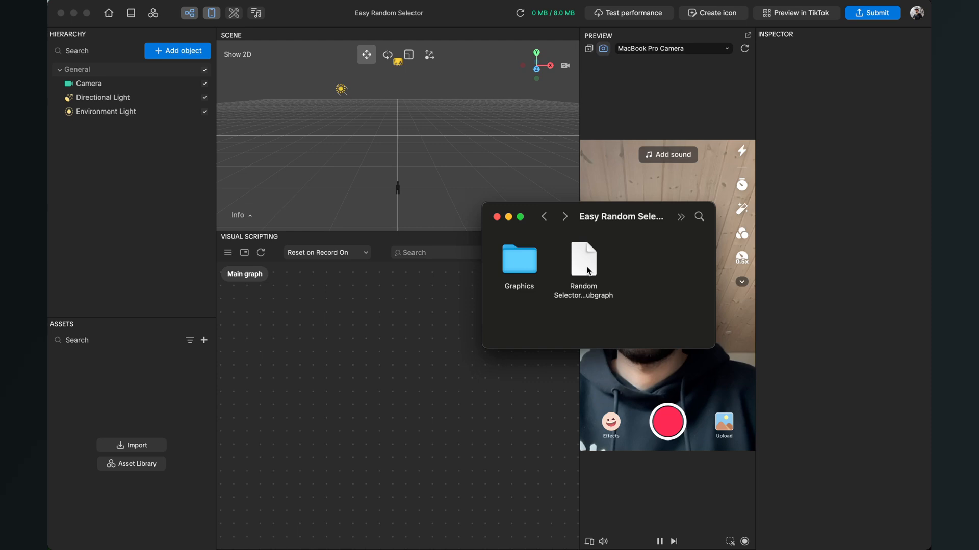
Import Random Selector.ssubgraph from Finder into the project's Assets panel.
{"action": "left_click_drag", "start_coordinate": [582, 259], "coordinate": [473, 289]}
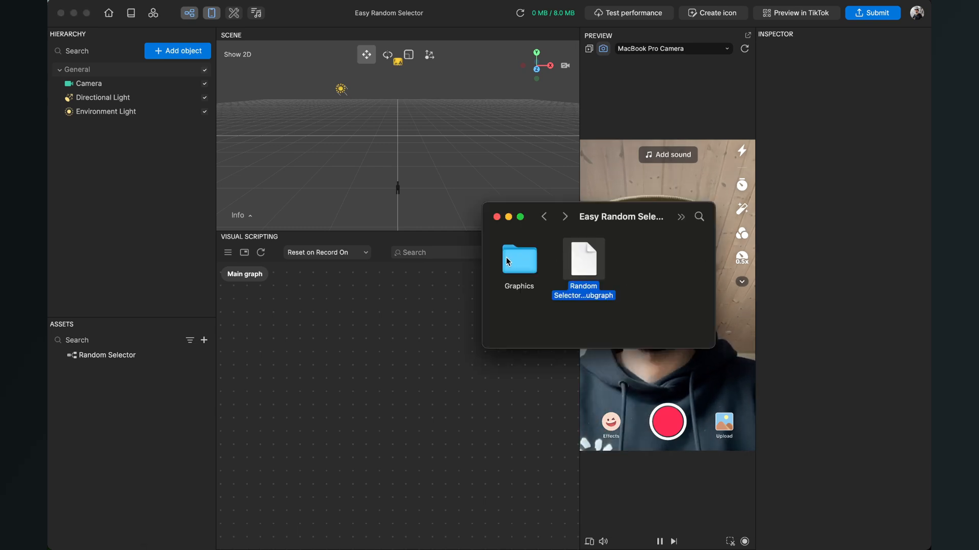
Import Start.png from the Graphics folder into the assets as a texture.
{"action": "double_click", "coordinate": [519, 260]}
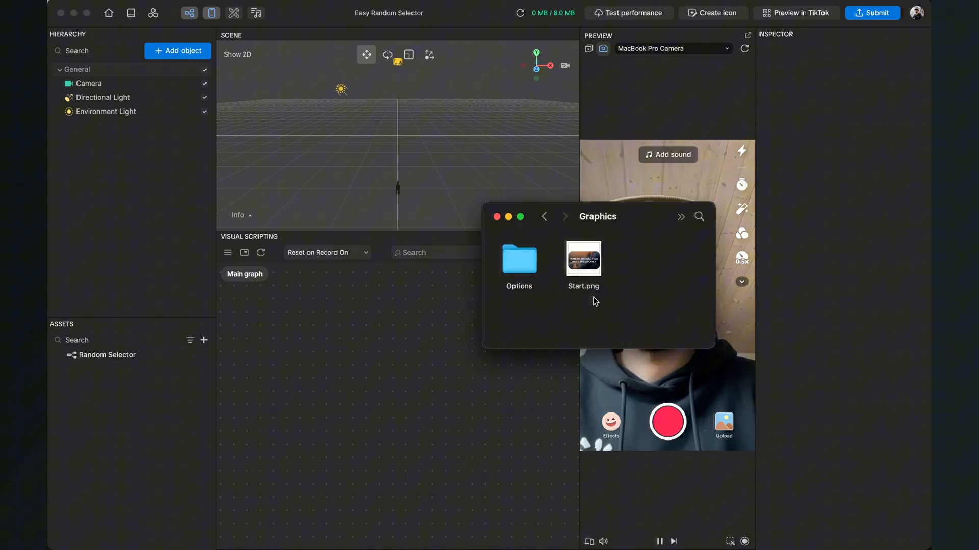
{"action": "left_click", "coordinate": [582, 259]}
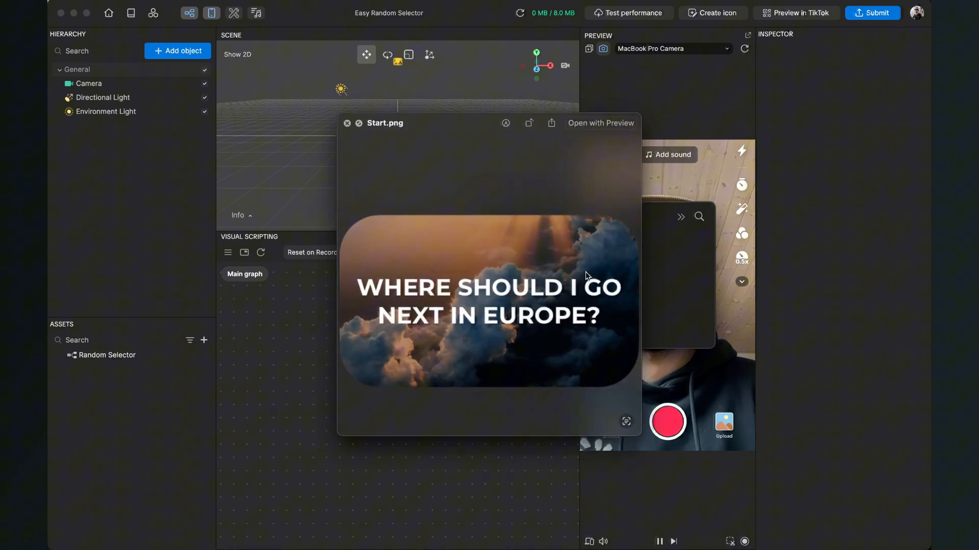
{"action": "mouse_move", "coordinate": [421, 294]}
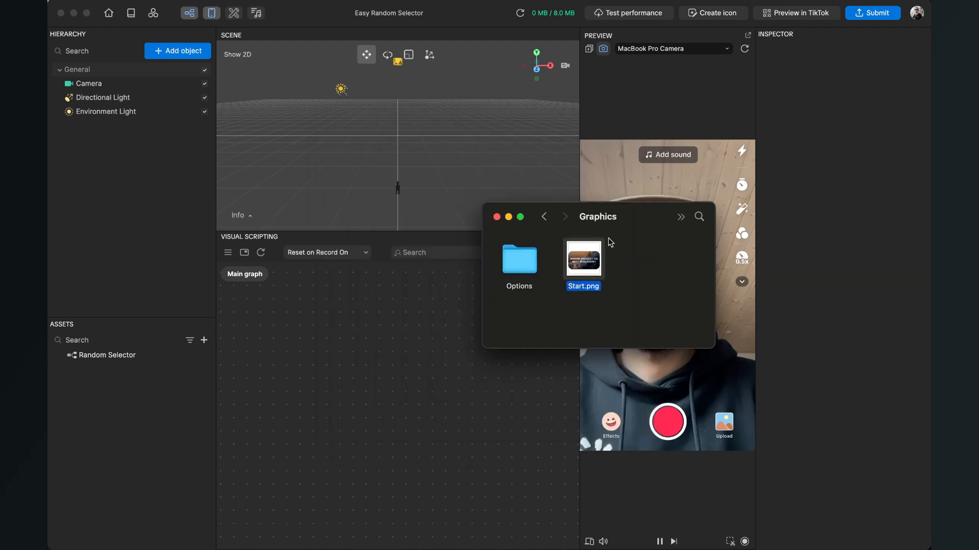
{"action": "left_click_drag", "start_coordinate": [583, 258], "coordinate": [393, 331]}
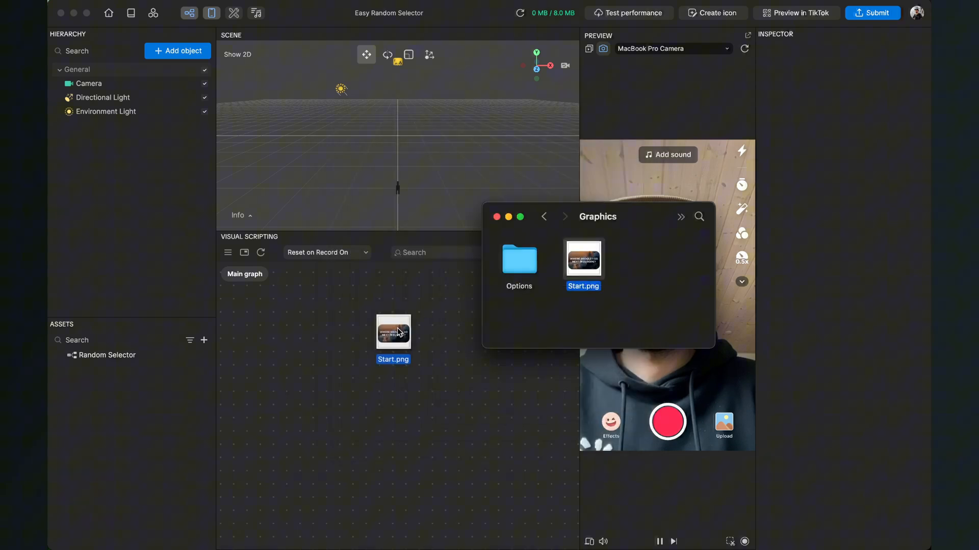
{"action": "left_click_drag", "start_coordinate": [393, 331], "coordinate": [157, 447]}
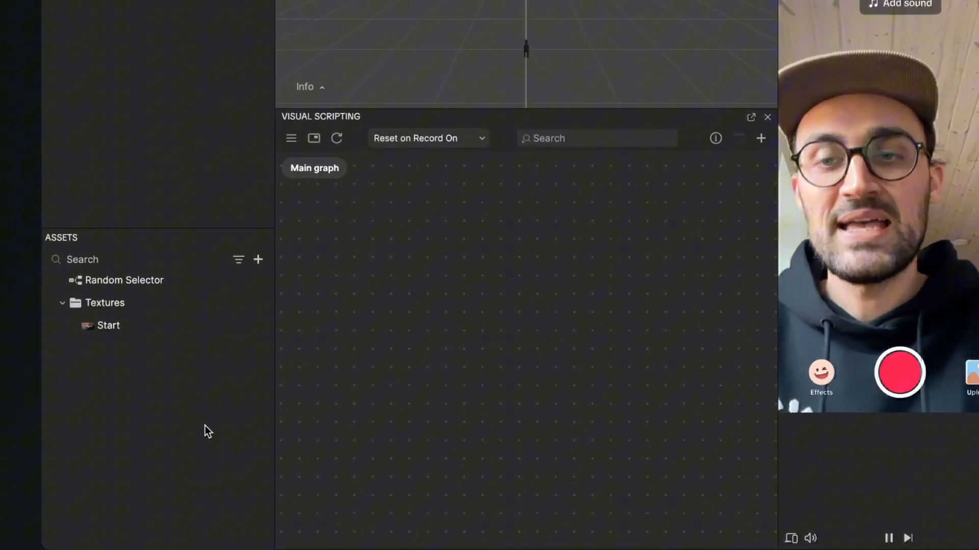
Import all numbered country images from the Options folder as one texture sequence.
{"action": "left_click", "coordinate": [258, 258]}
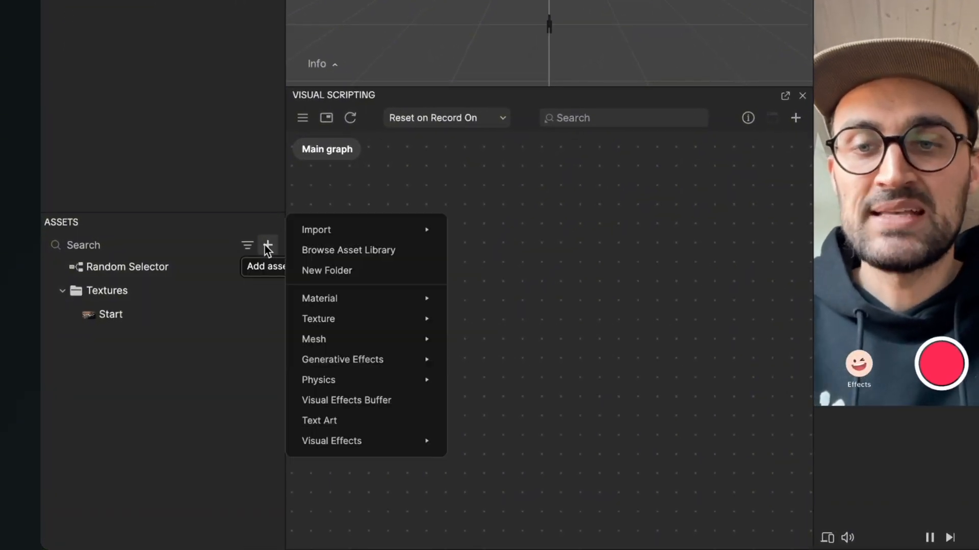
{"action": "mouse_move", "coordinate": [316, 230]}
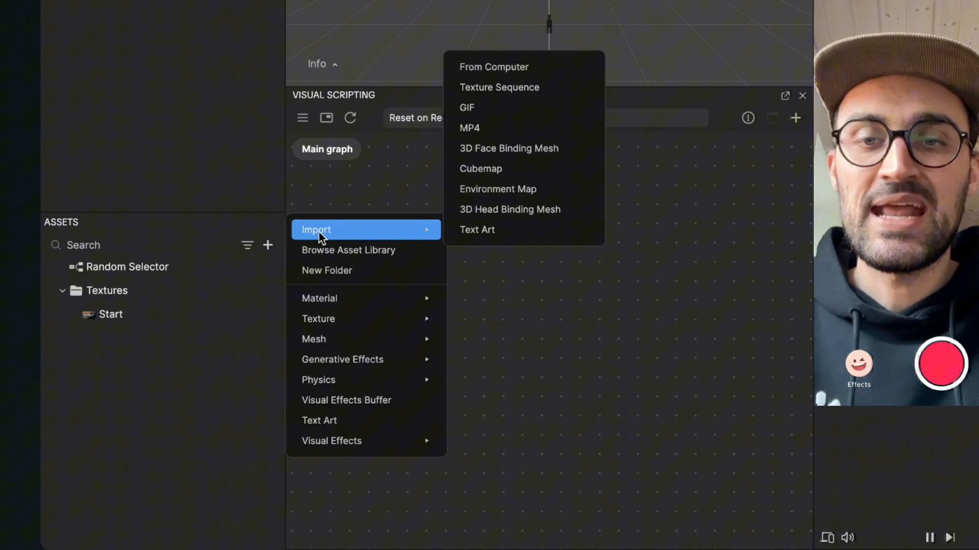
{"action": "mouse_move", "coordinate": [521, 86]}
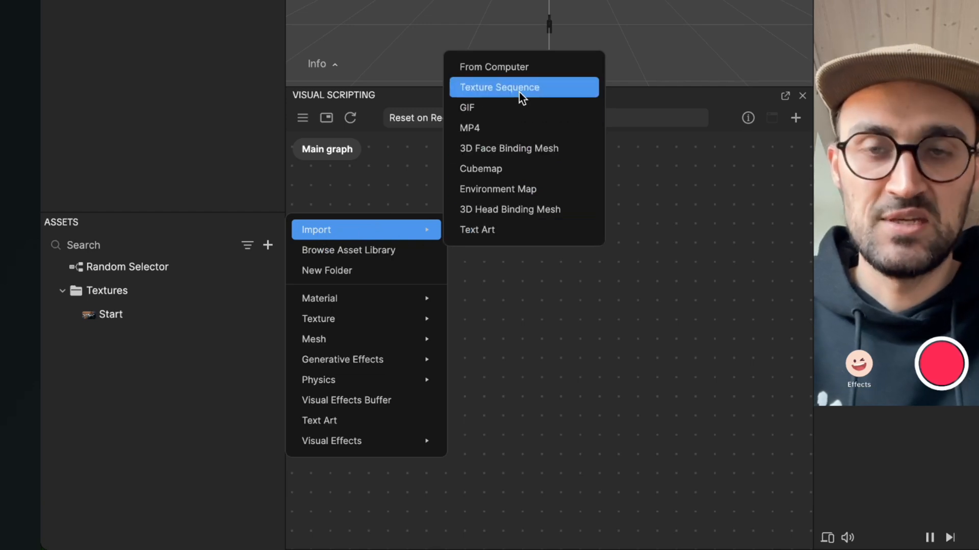
{"action": "left_click", "coordinate": [499, 87]}
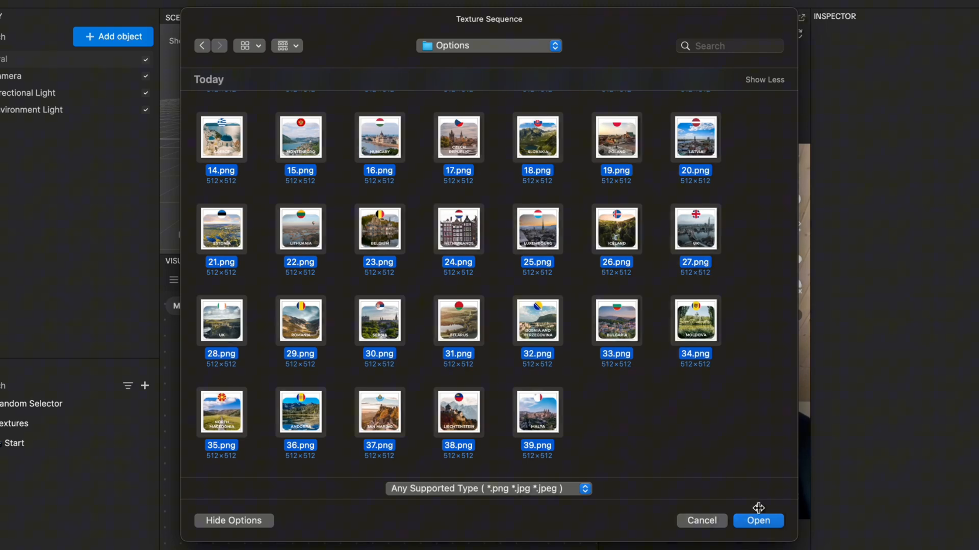
{"action": "left_click", "coordinate": [758, 521]}
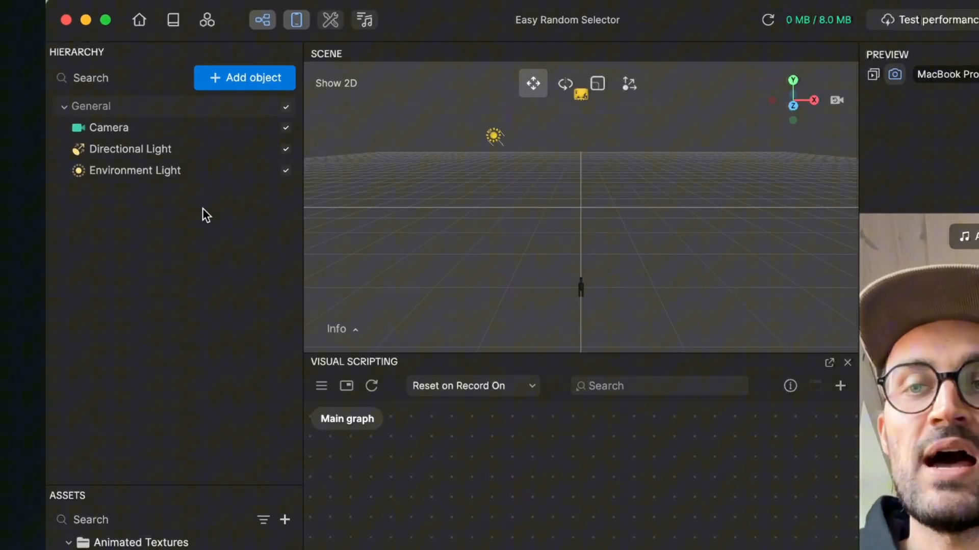
Add an empty Scene Object beneath the camera and lights in the hierarchy.
{"action": "left_click", "coordinate": [108, 128]}
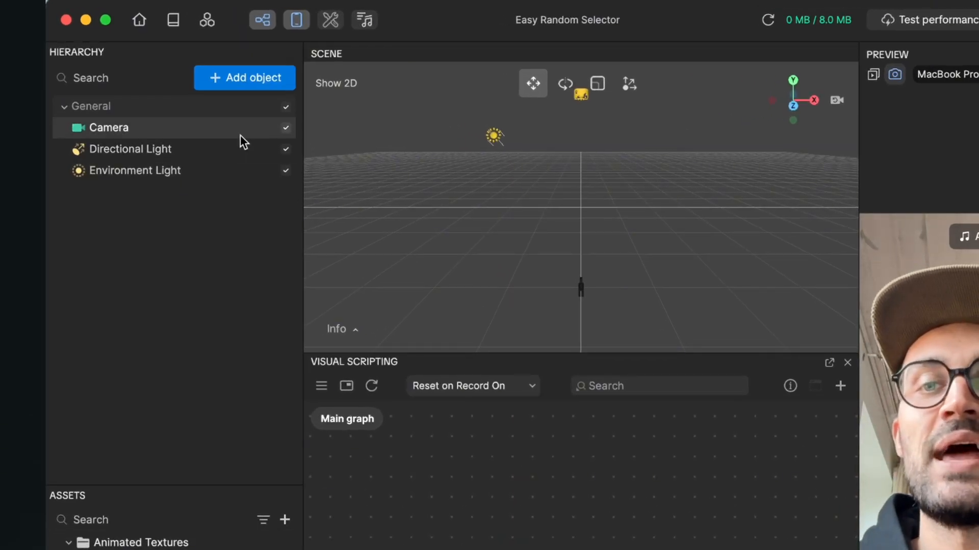
{"action": "left_click", "coordinate": [244, 78]}
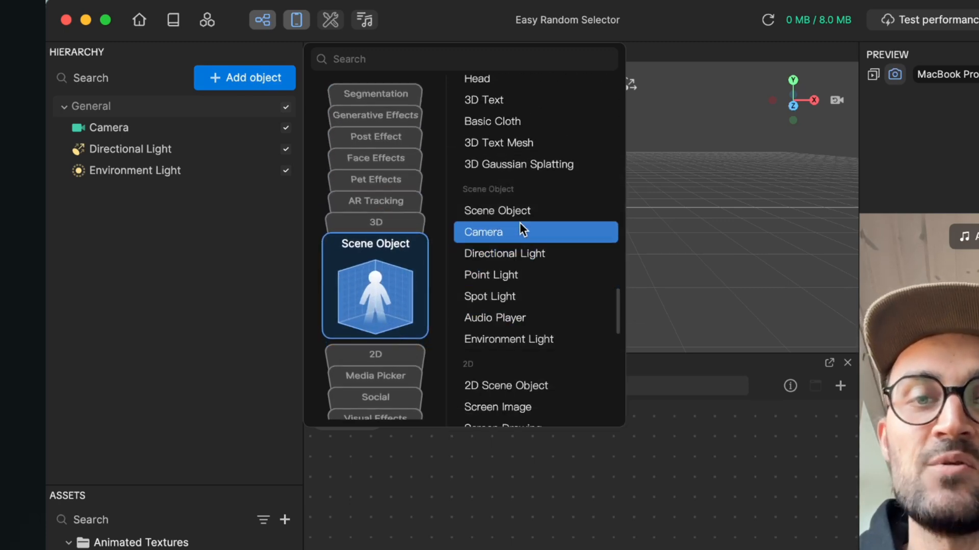
{"action": "left_click", "coordinate": [498, 210]}
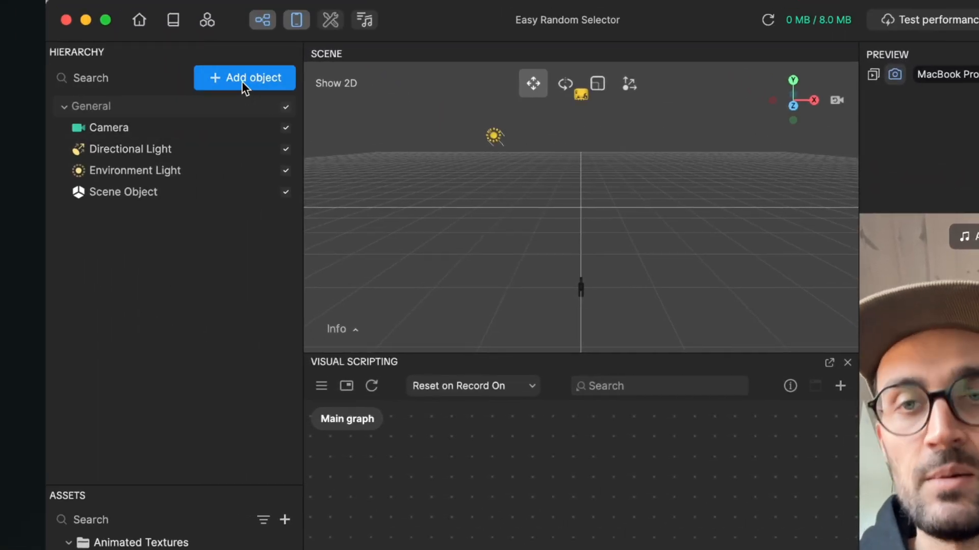
Add a 3D Image object under Scene Object and rename it 'Start'.
{"action": "left_click", "coordinate": [244, 77]}
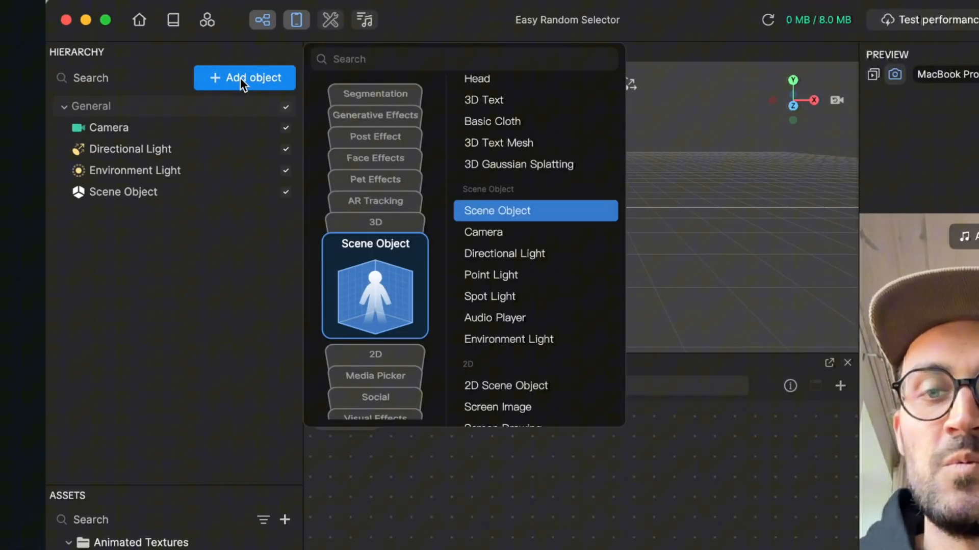
{"action": "left_click", "coordinate": [375, 222]}
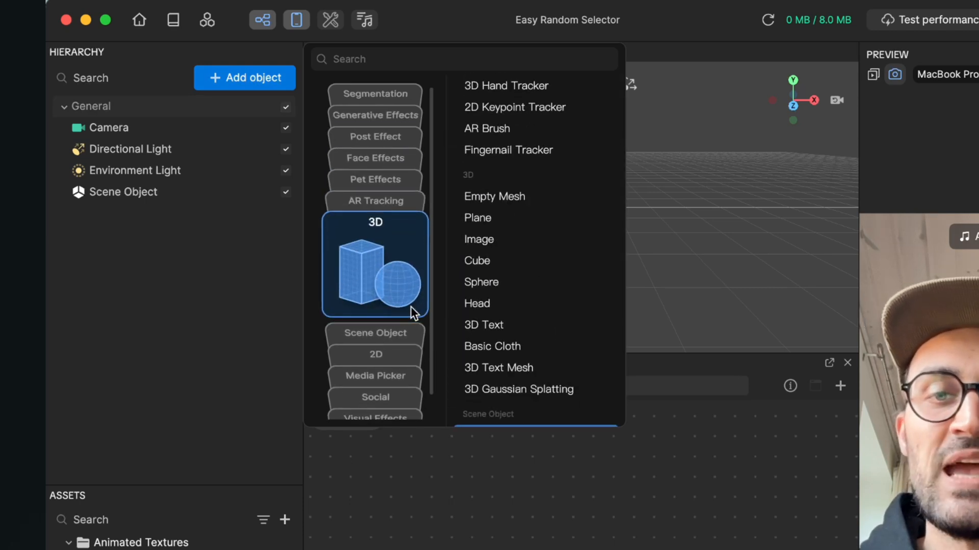
{"action": "left_click", "coordinate": [478, 239]}
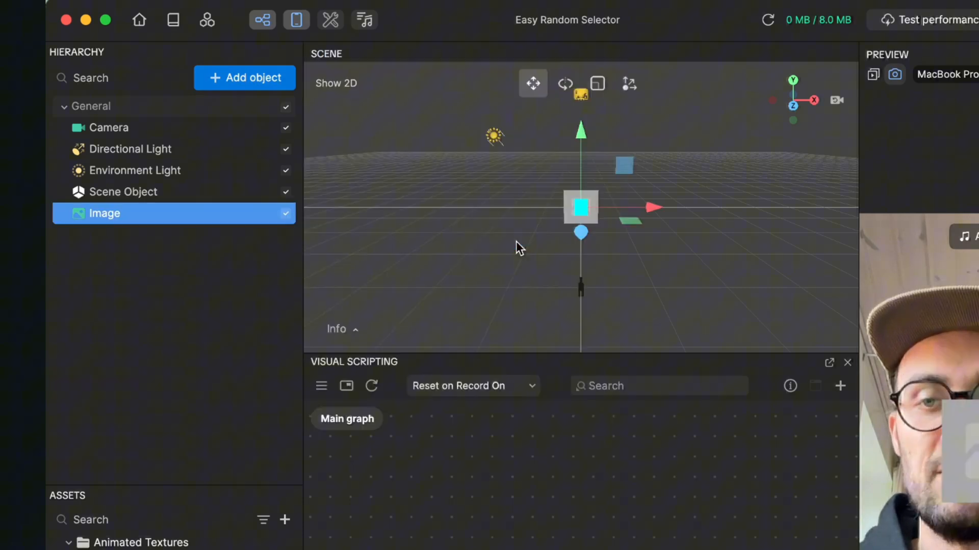
{"action": "mouse_move", "coordinate": [165, 257]}
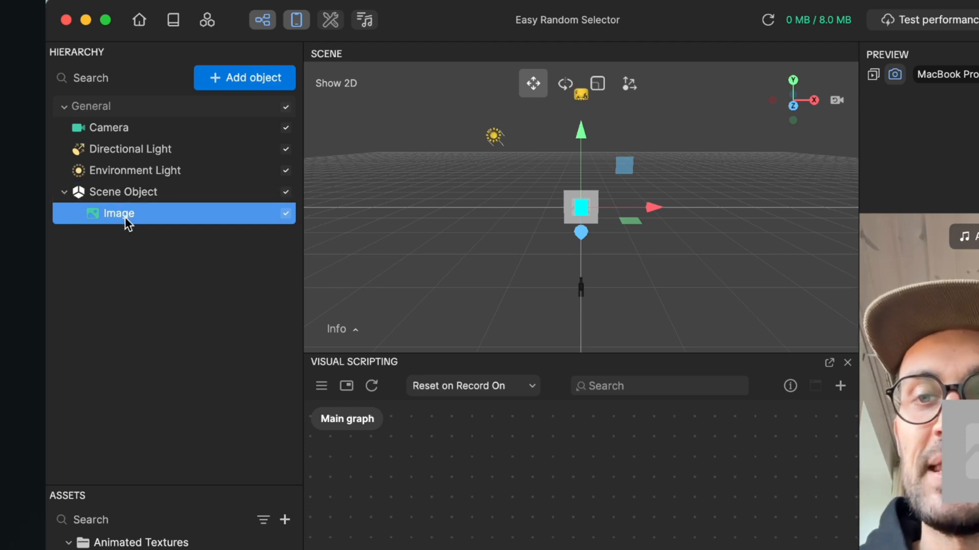
{"action": "double_click", "coordinate": [118, 213]}
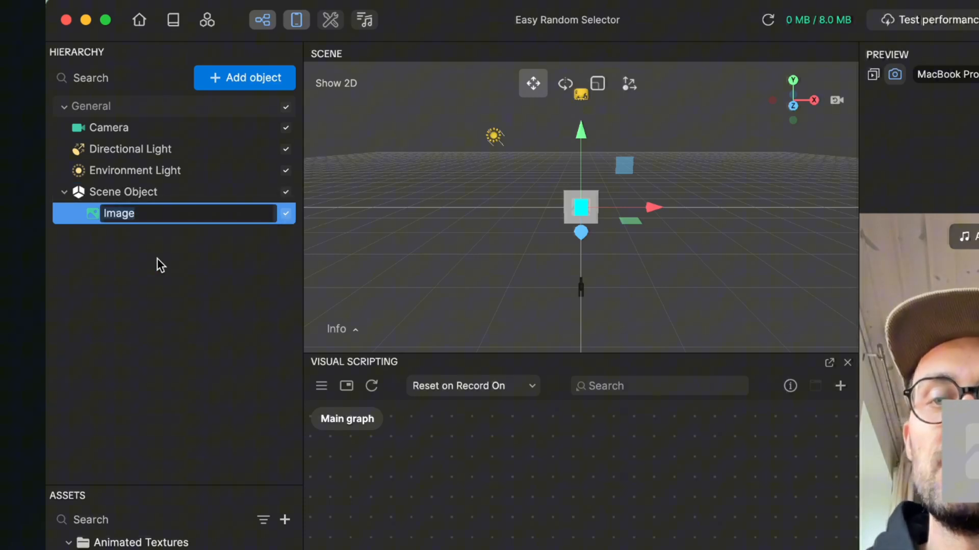
{"action": "type", "text": "Start"}
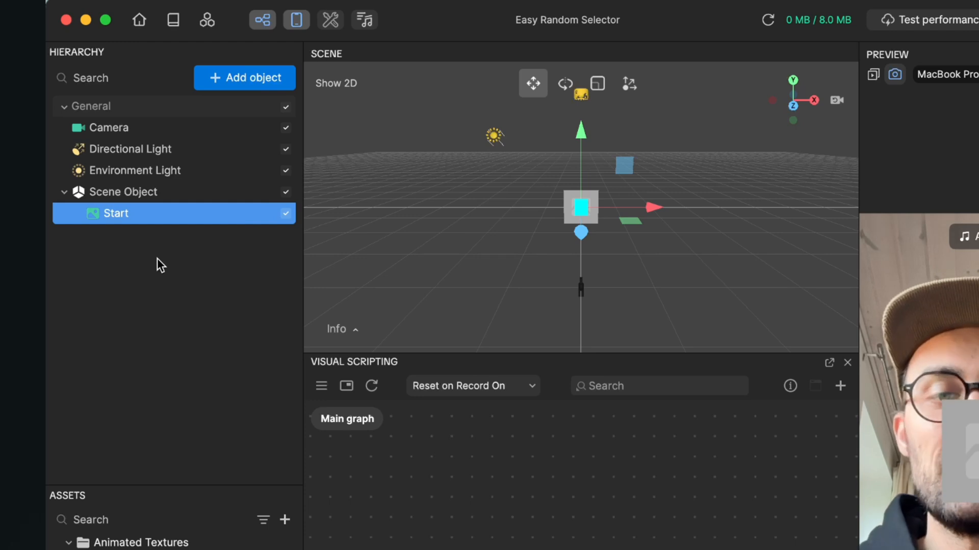
{"action": "mouse_move", "coordinate": [143, 224]}
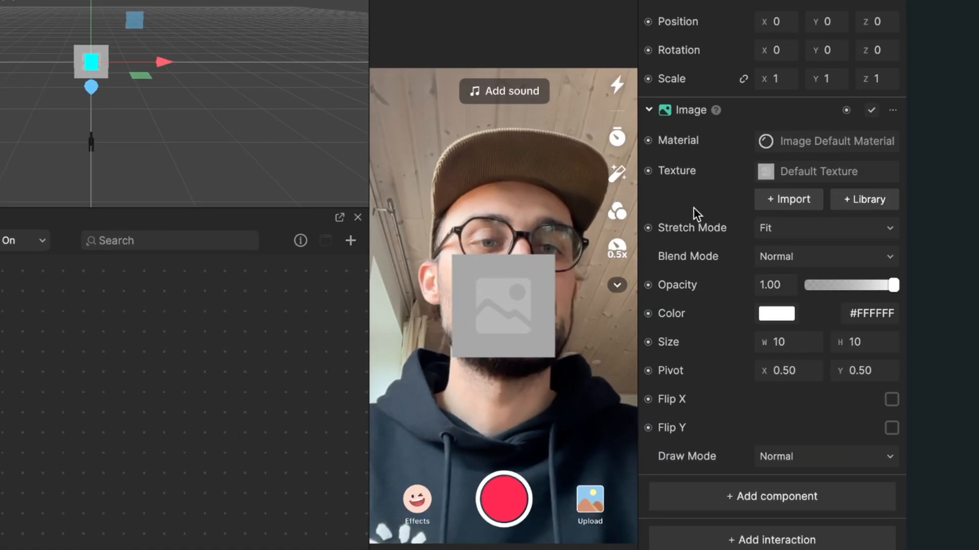
Set the Start image object's texture to the imported Start graphic.
{"action": "left_click", "coordinate": [825, 172]}
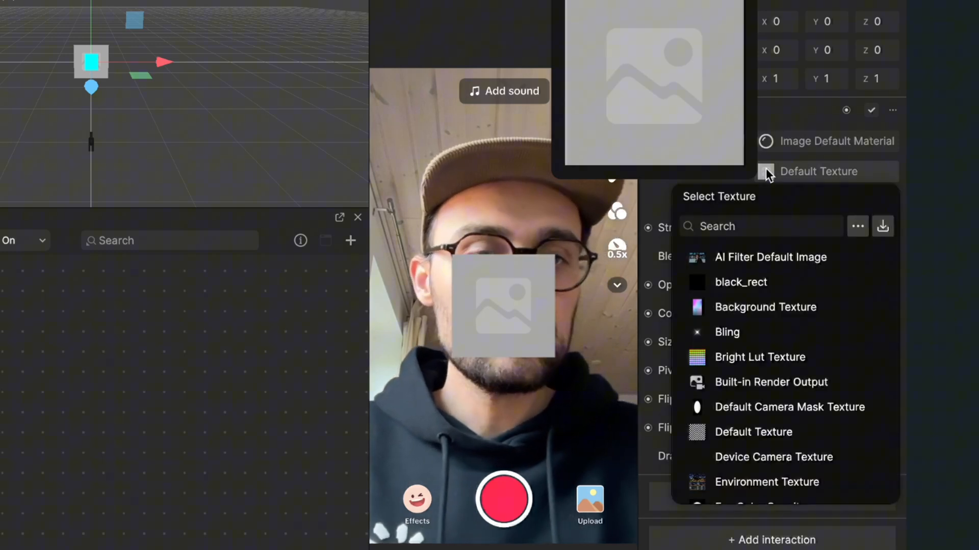
{"action": "scroll", "scroll_direction": "down", "scroll_amount": 3}
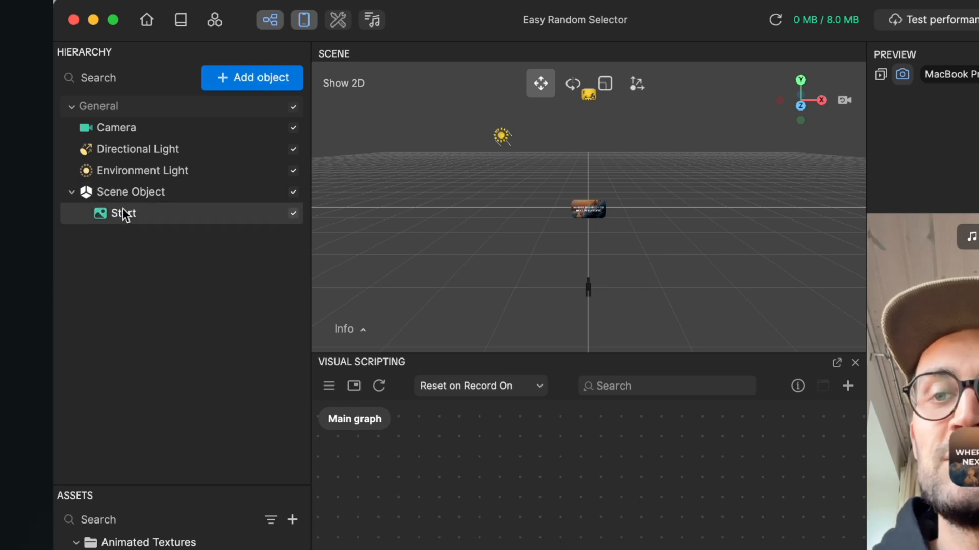
{"action": "left_click", "coordinate": [122, 213]}
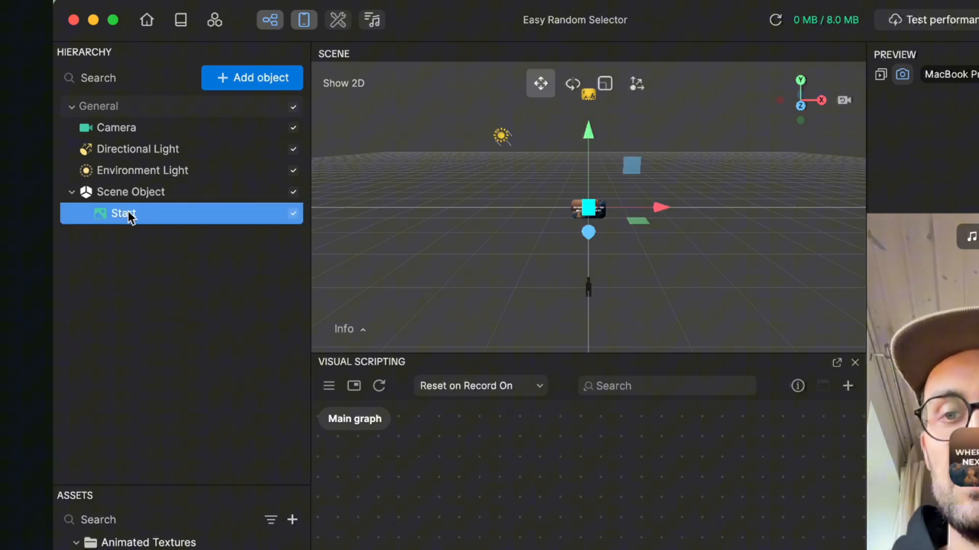
Duplicate the Start image object, creating Start (1) under Scene Object.
{"action": "right_click", "coordinate": [123, 213]}
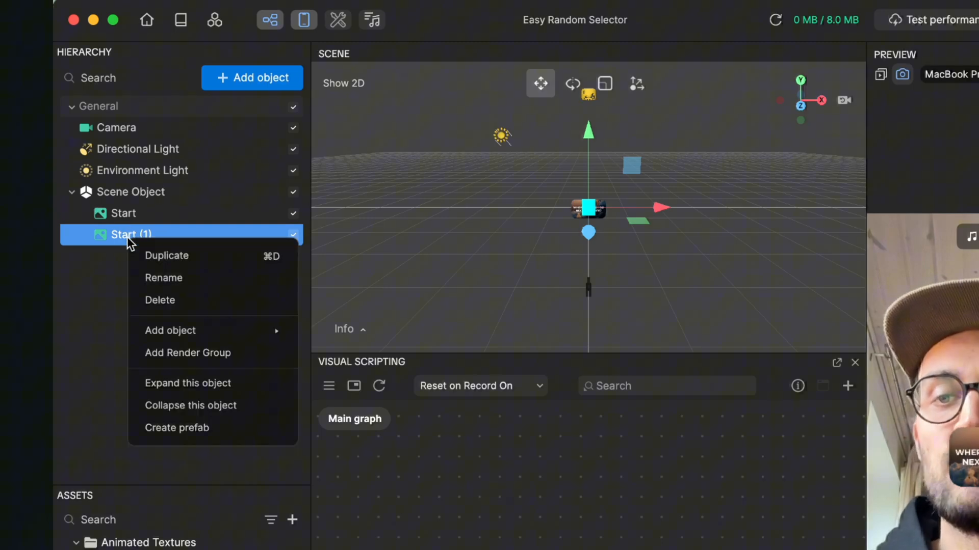
{"action": "left_click", "coordinate": [163, 278]}
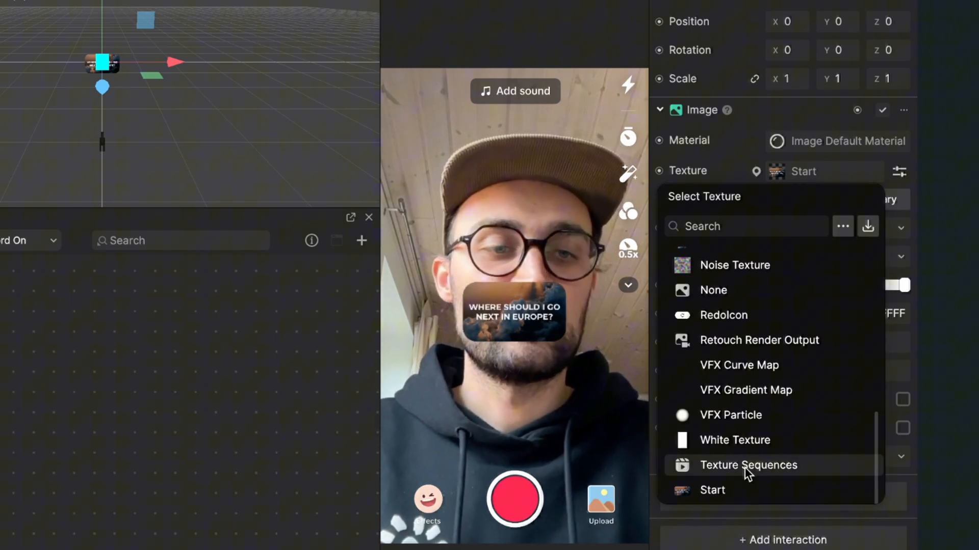
Give the duplicate the Texture Sequences texture and inspect the Textures folder assets.
{"action": "left_click", "coordinate": [747, 465]}
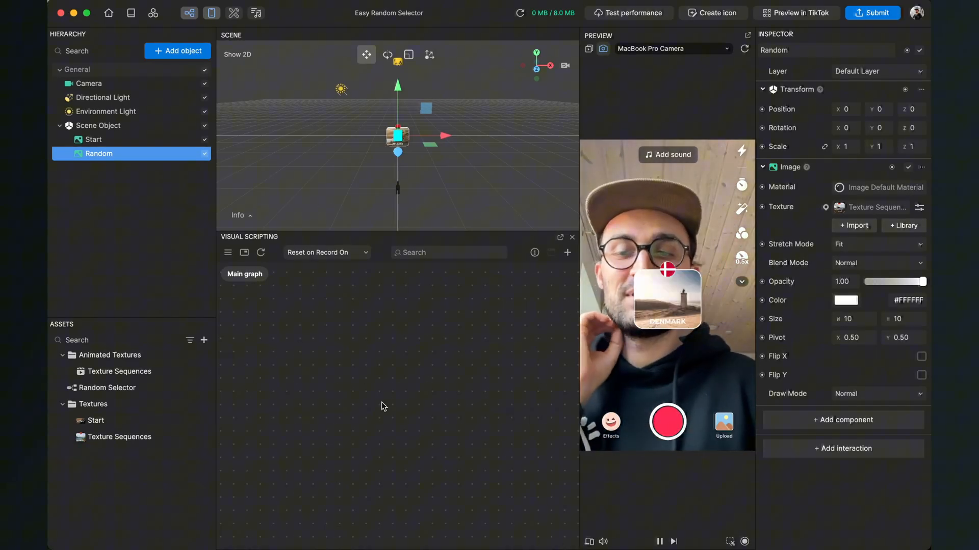
{"action": "left_click", "coordinate": [92, 403]}
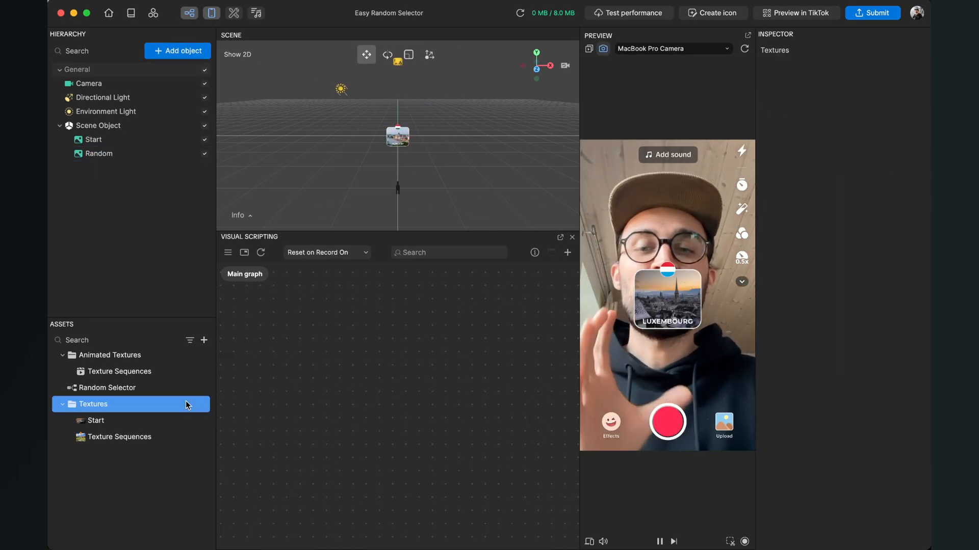
{"action": "left_click", "coordinate": [119, 371]}
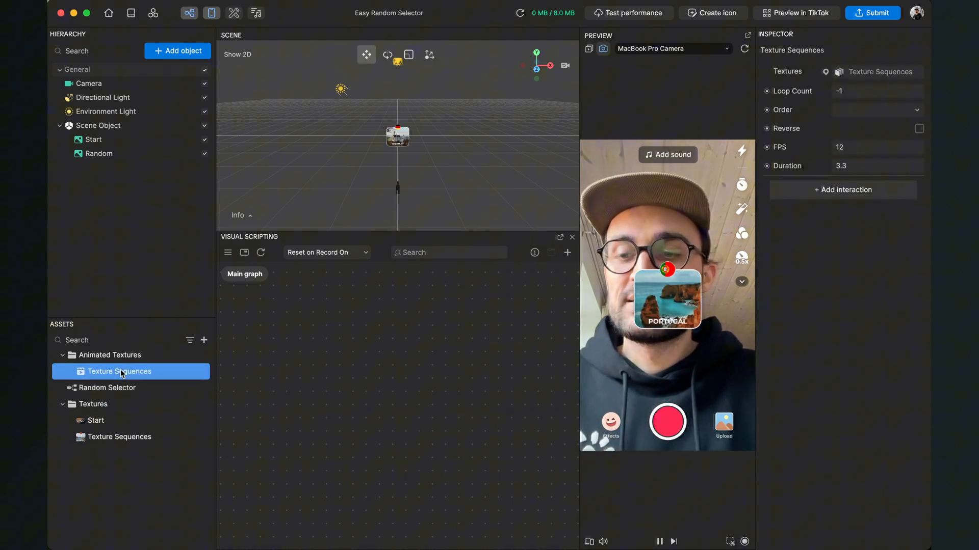
{"action": "left_click", "coordinate": [107, 387]}
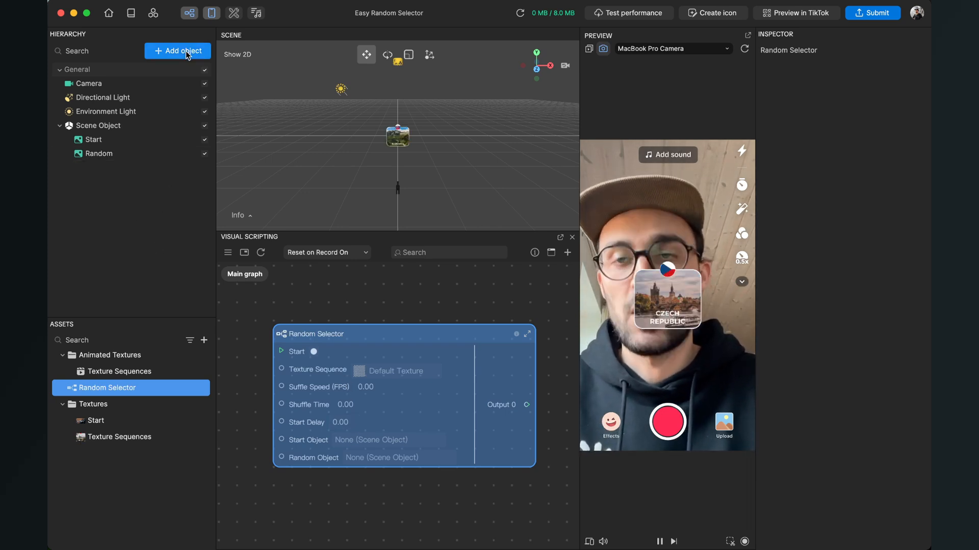
Open the Add object list to browse the AR tracking object types.
{"action": "left_click", "coordinate": [178, 50]}
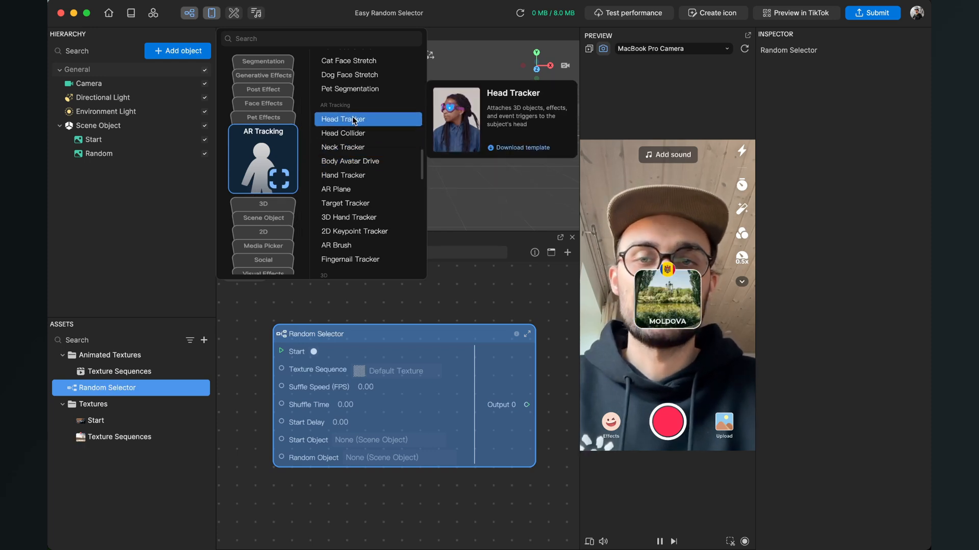
Add a Head Tracker, creating Face Binding with a Head occluder child.
{"action": "left_click", "coordinate": [343, 119]}
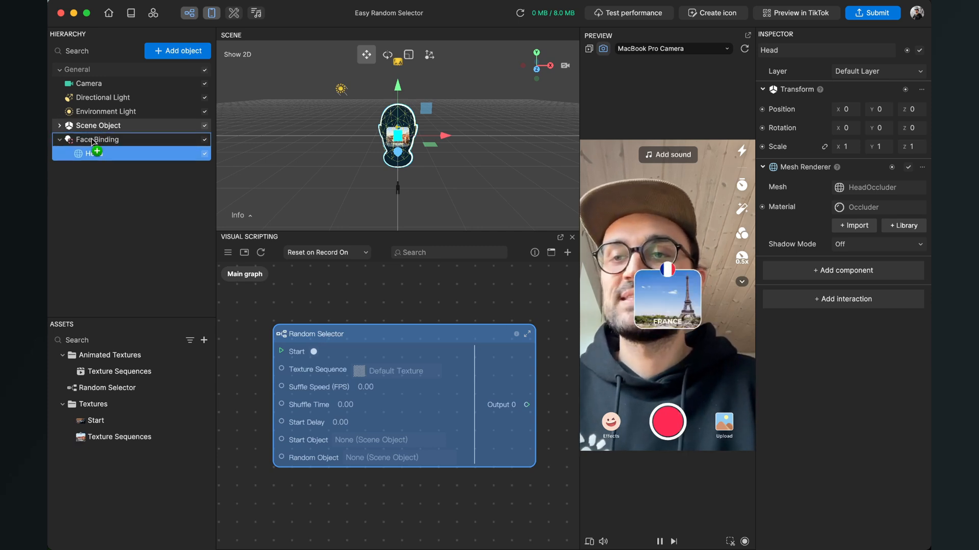
Nest the Scene Object holding the Start and Random images under Face Binding.
{"action": "left_click", "coordinate": [108, 153]}
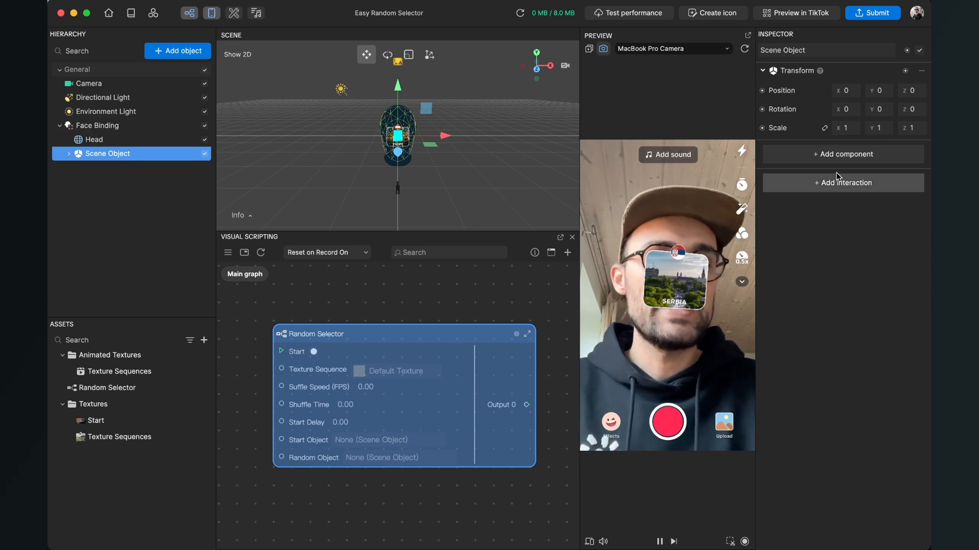
{"action": "type", "text": "12"}
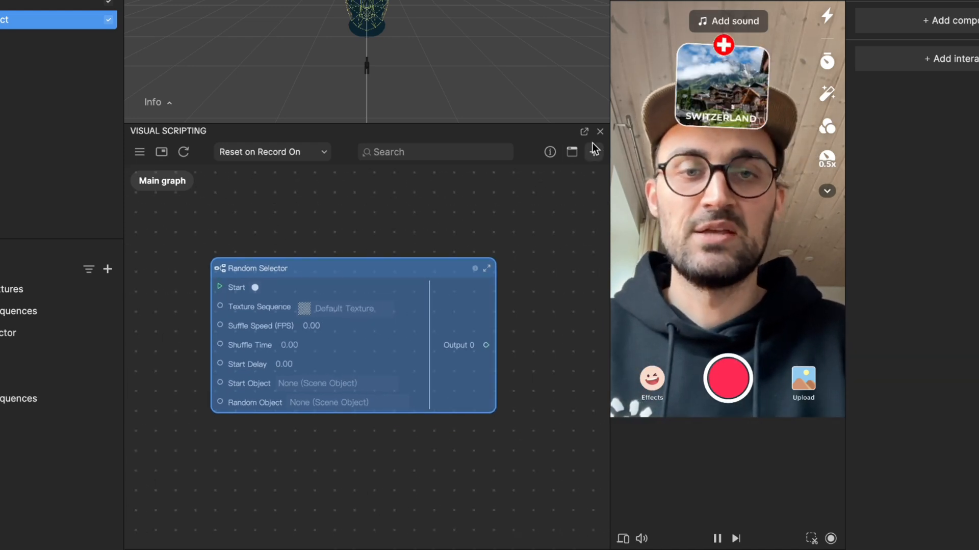
Add a Screen Tap node and wire its Next output to Random Selector's Start input.
{"action": "left_click", "coordinate": [592, 151]}
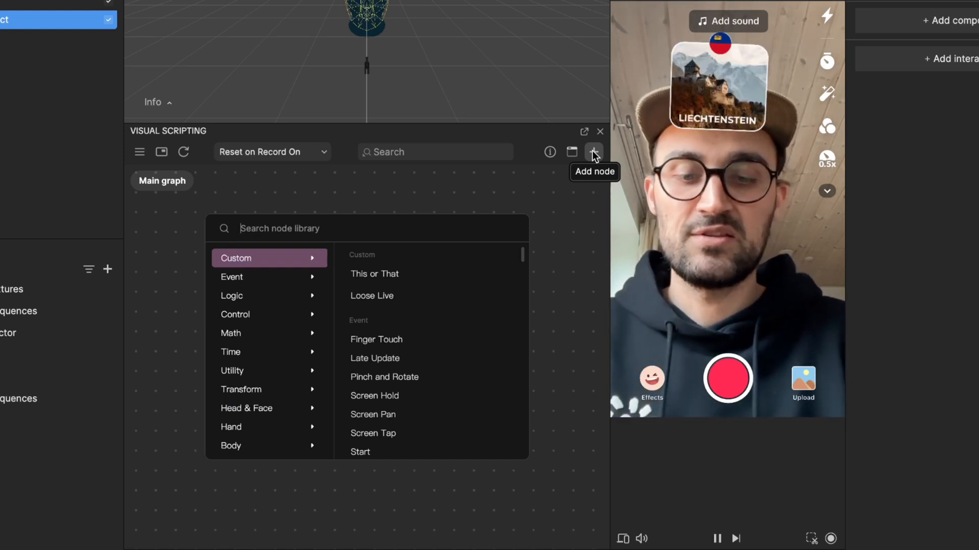
{"action": "type", "text": "scree"}
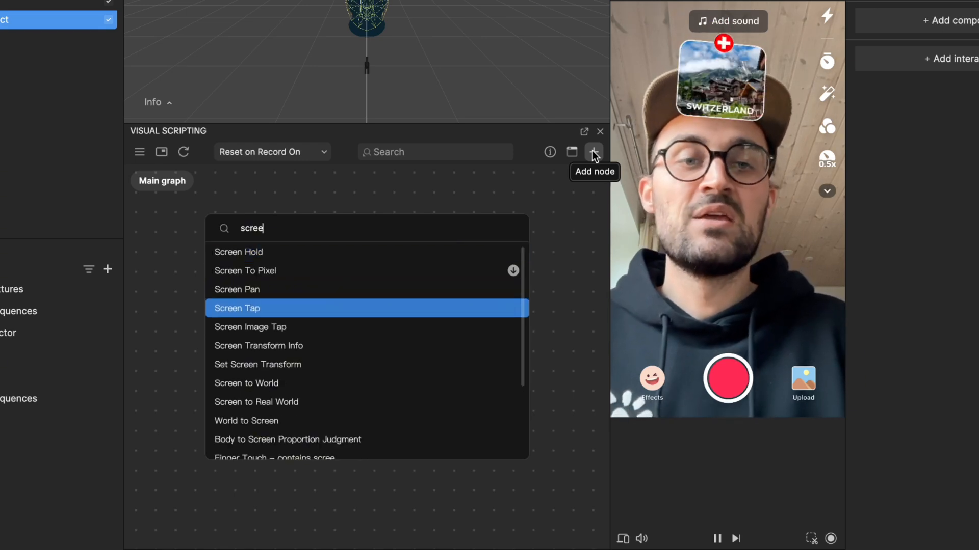
{"action": "left_click", "coordinate": [237, 308]}
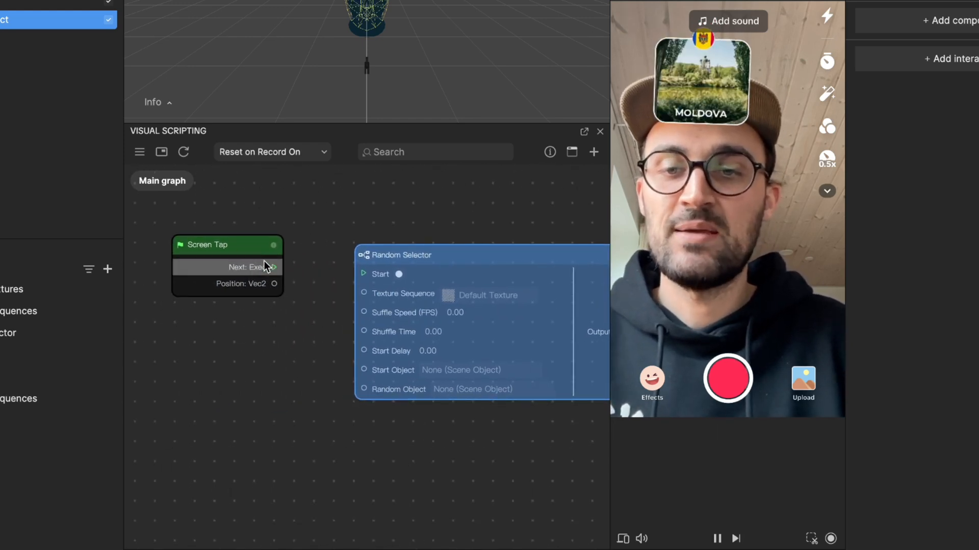
{"action": "left_click_drag", "start_coordinate": [272, 267], "coordinate": [364, 273]}
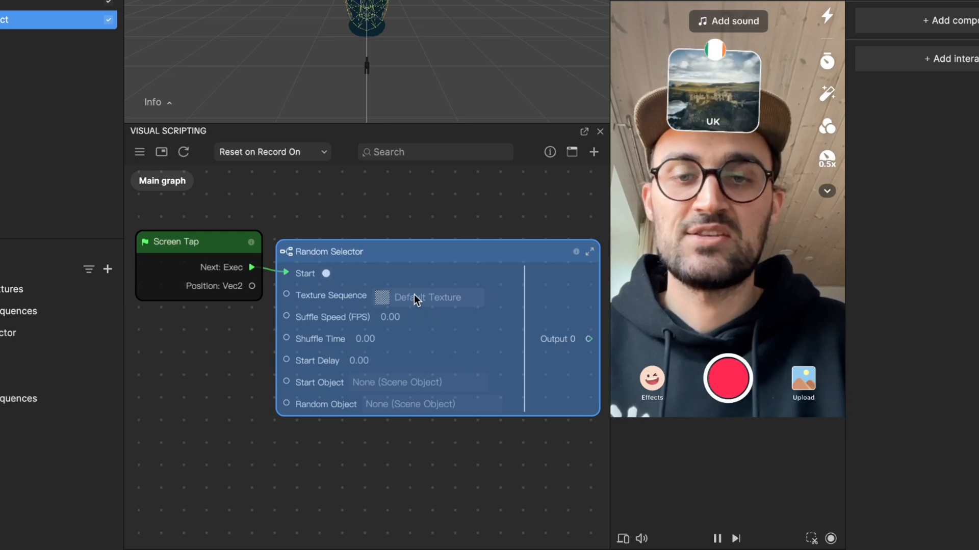
Set Random Selector's Texture Sequence to Texture Sequences, shuffle speed 20, shuffle time 2.
{"action": "left_click", "coordinate": [427, 298]}
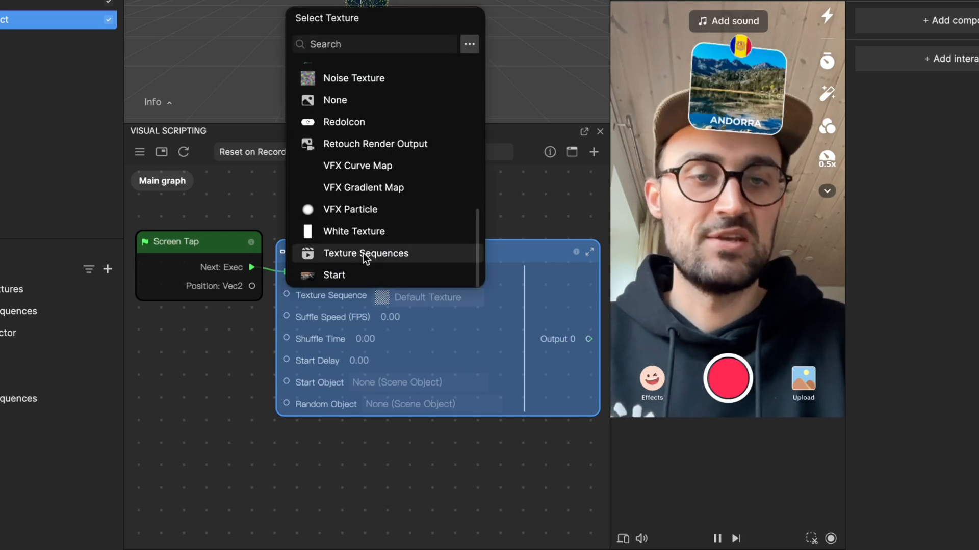
{"action": "left_click", "coordinate": [365, 253]}
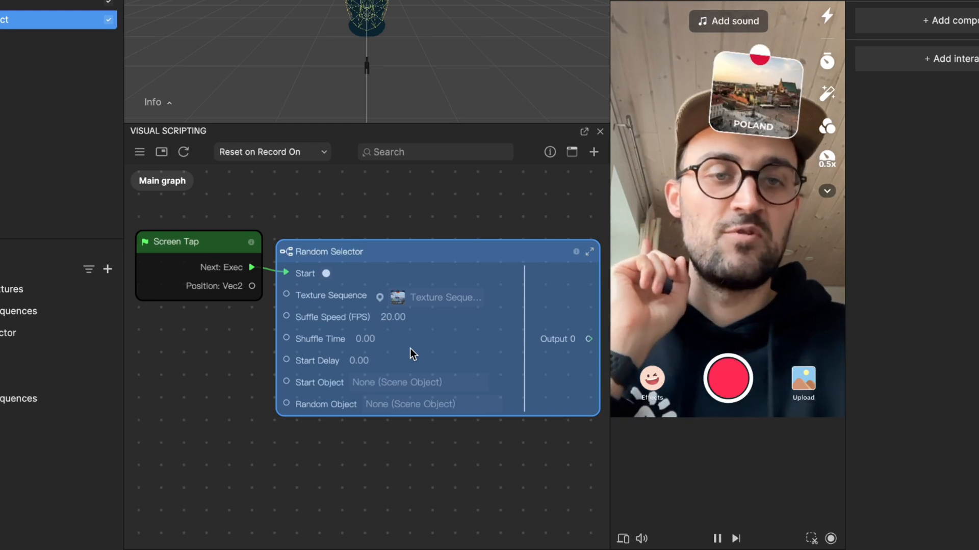
{"action": "left_click", "coordinate": [362, 339]}
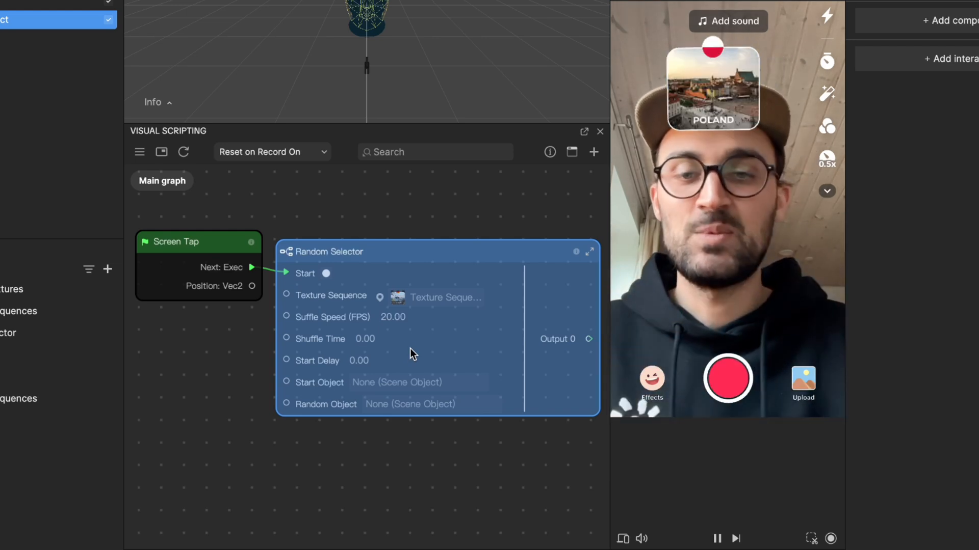
{"action": "left_click", "coordinate": [365, 339]}
{"action": "type", "text": "2"}
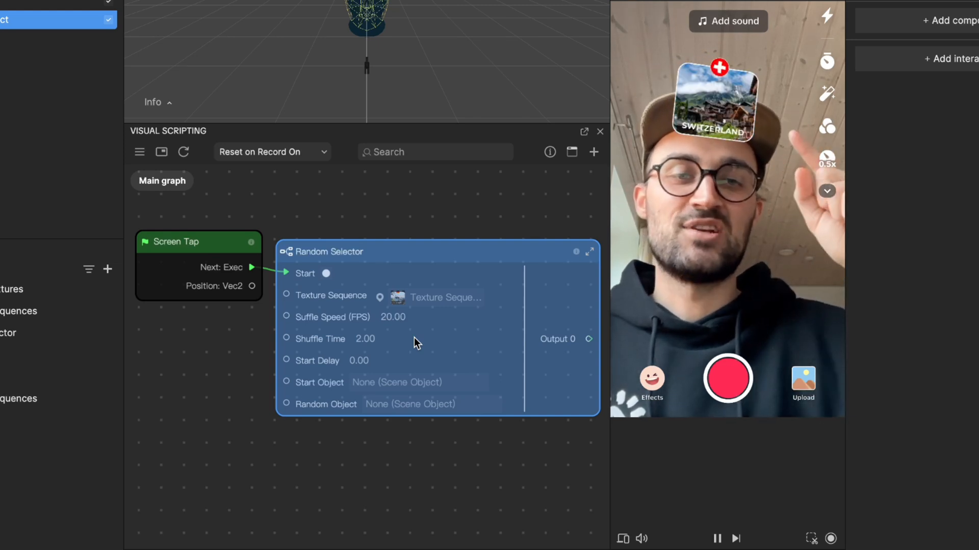
{"action": "mouse_move", "coordinate": [346, 390]}
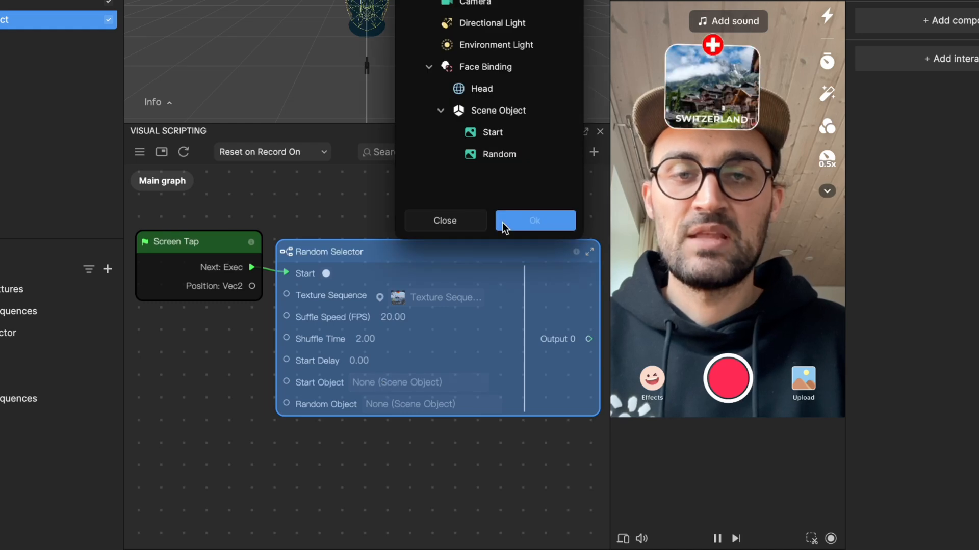
Assign Start as the Start Object and Random as the Random Object.
{"action": "left_click", "coordinate": [492, 131]}
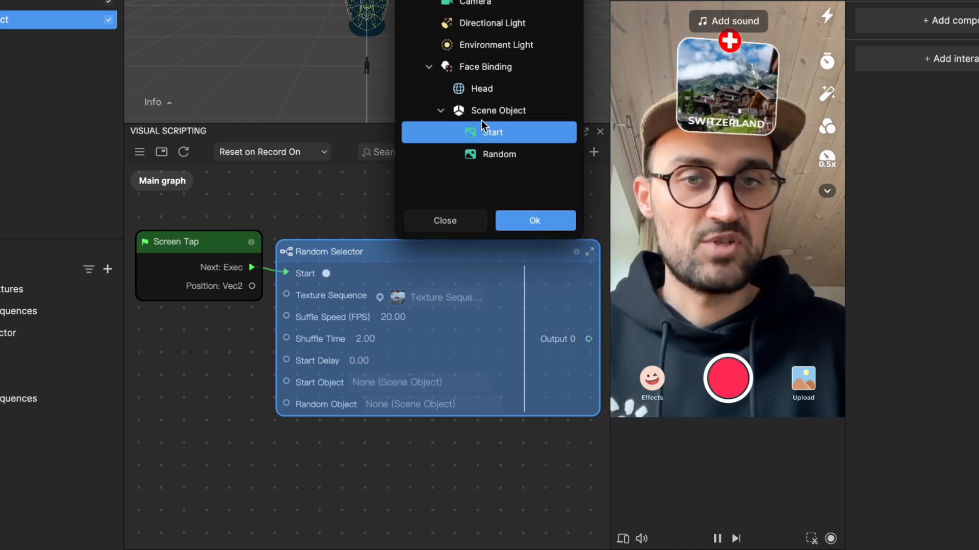
{"action": "left_click", "coordinate": [534, 220]}
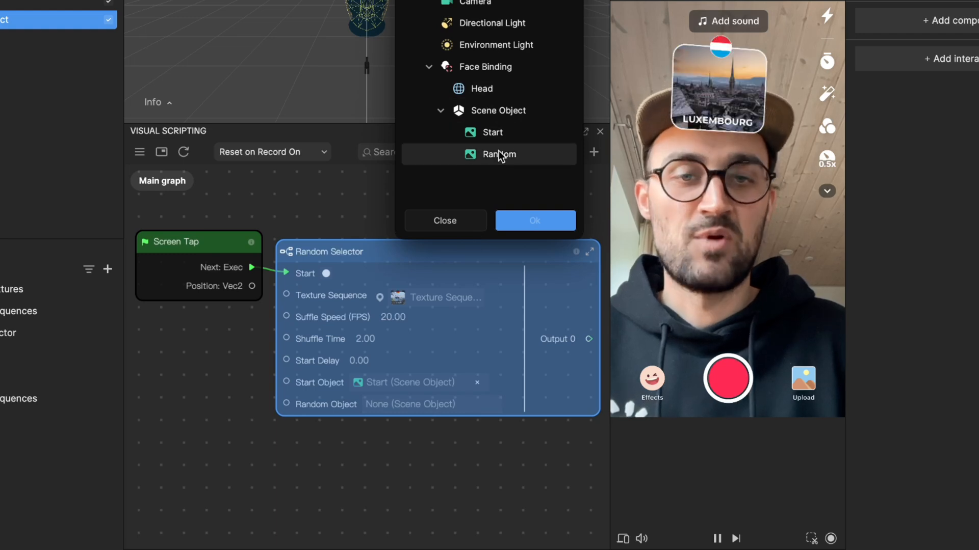
{"action": "left_click", "coordinate": [534, 220]}
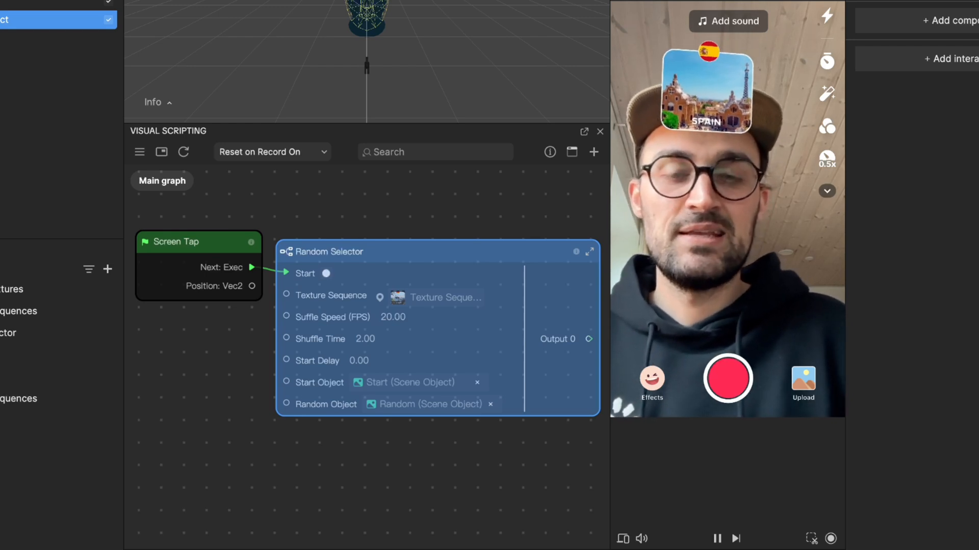
{"action": "left_click", "coordinate": [360, 361]}
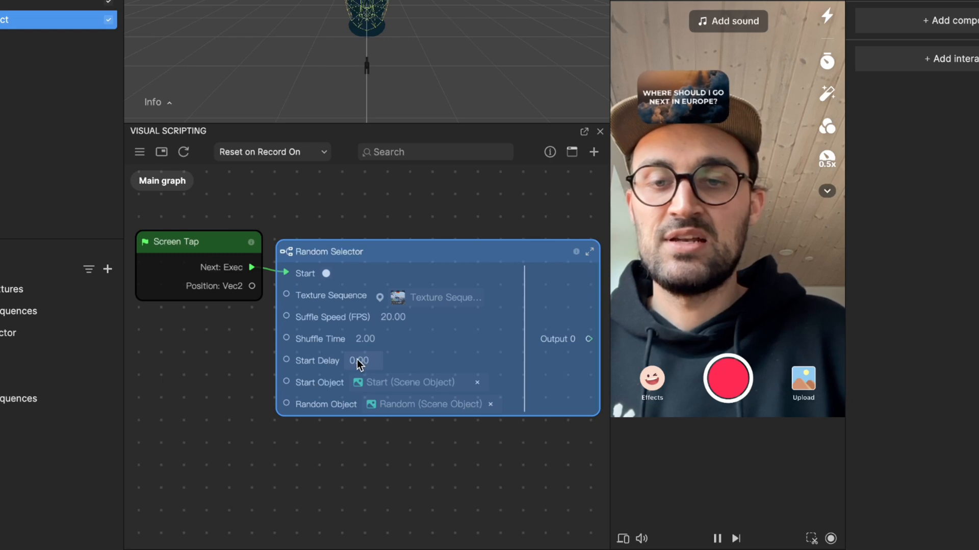